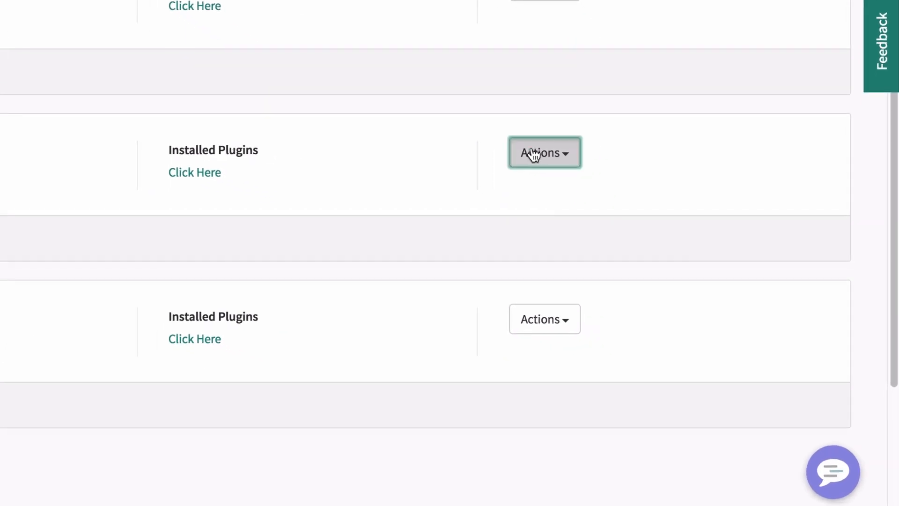
Choose the upgrade action on the London Patch 6 instance row to list its available versions
click(545, 152)
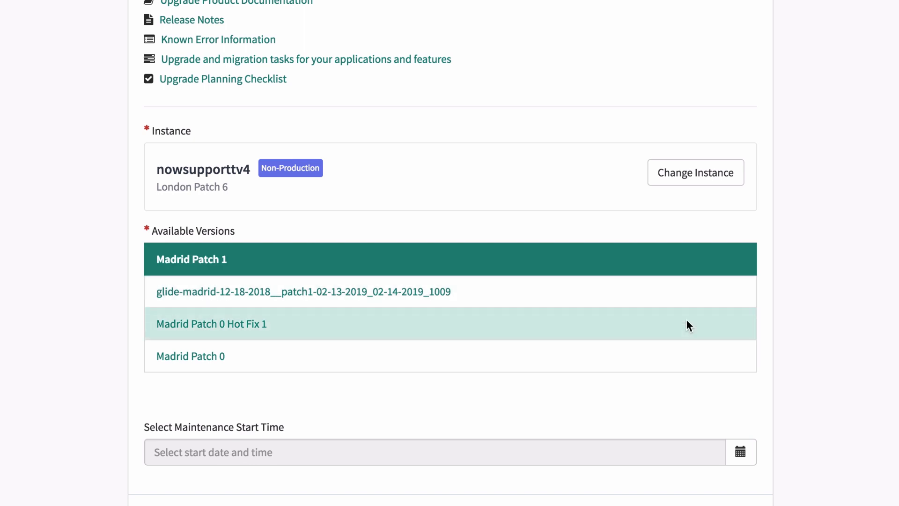
click(742, 452)
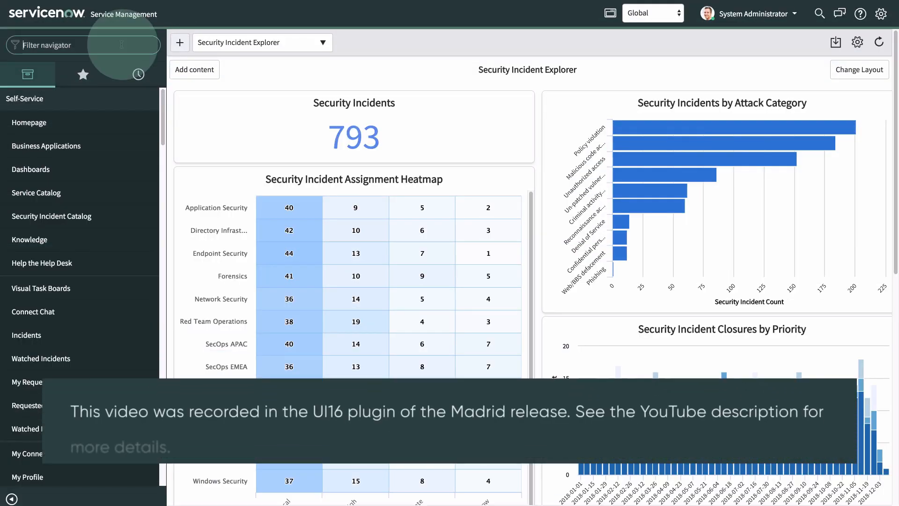
Go to System Applications > All Available Applications > All and filter the list for 'security'
text(system applications)
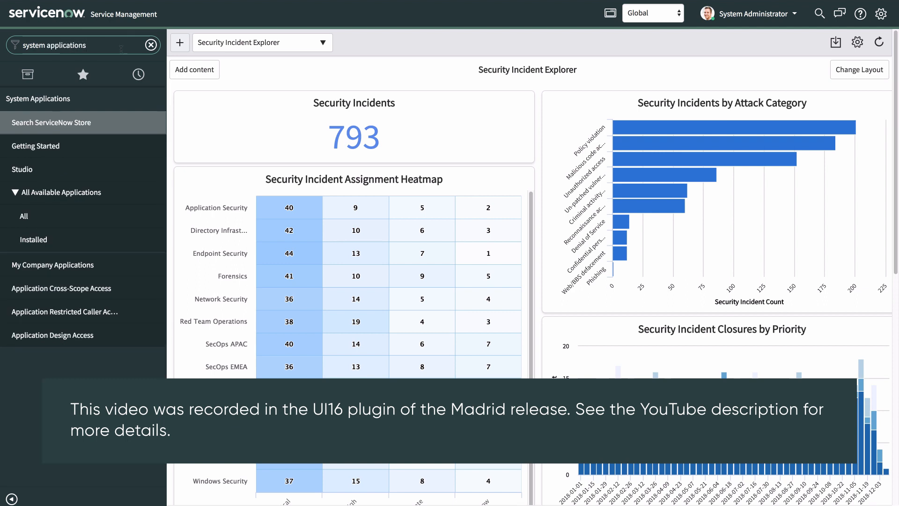
click(24, 215)
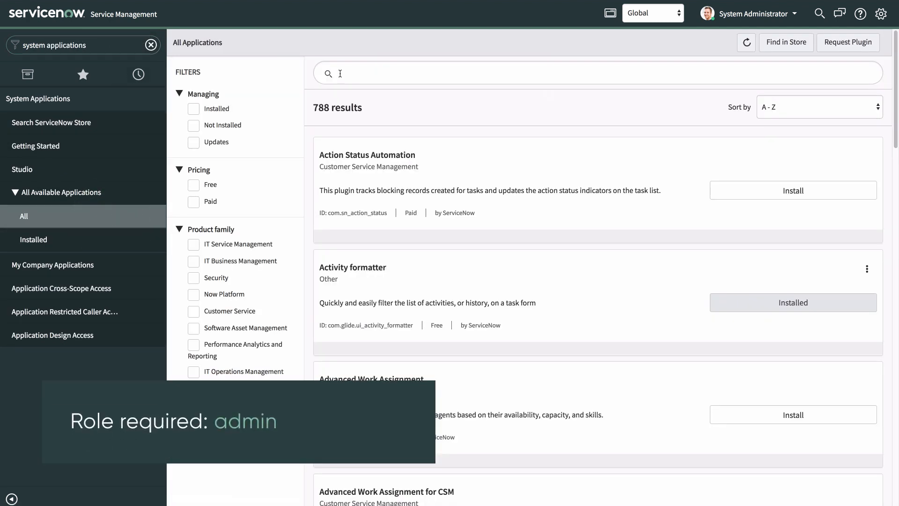
text(security)
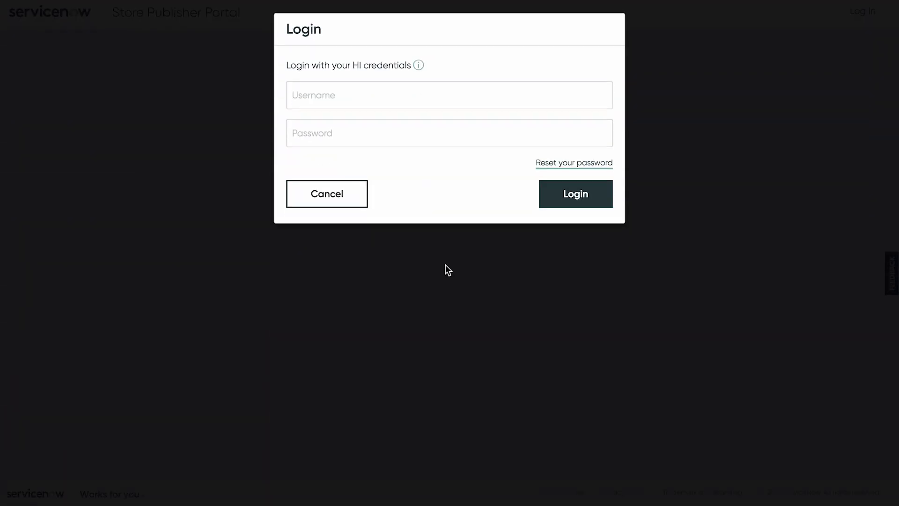
Log in to the ServiceNow Store with the HI username and password
text(customer6)
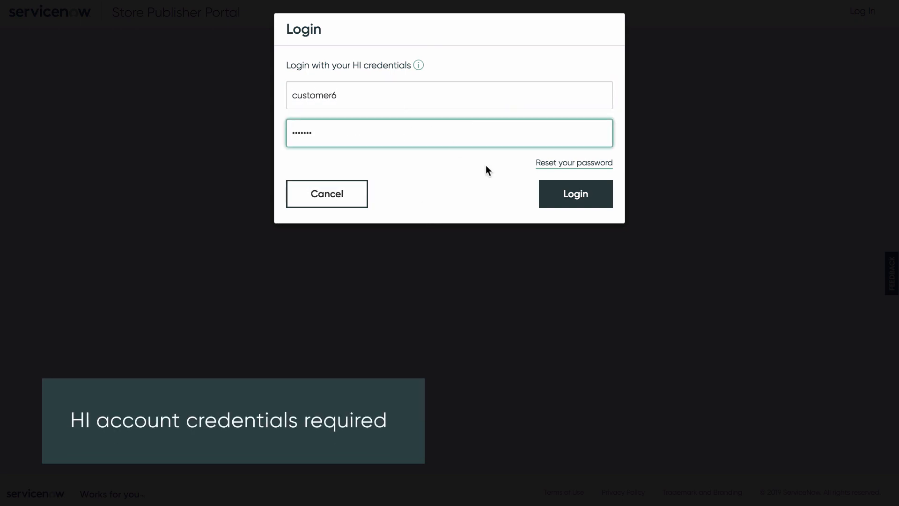
click(575, 194)
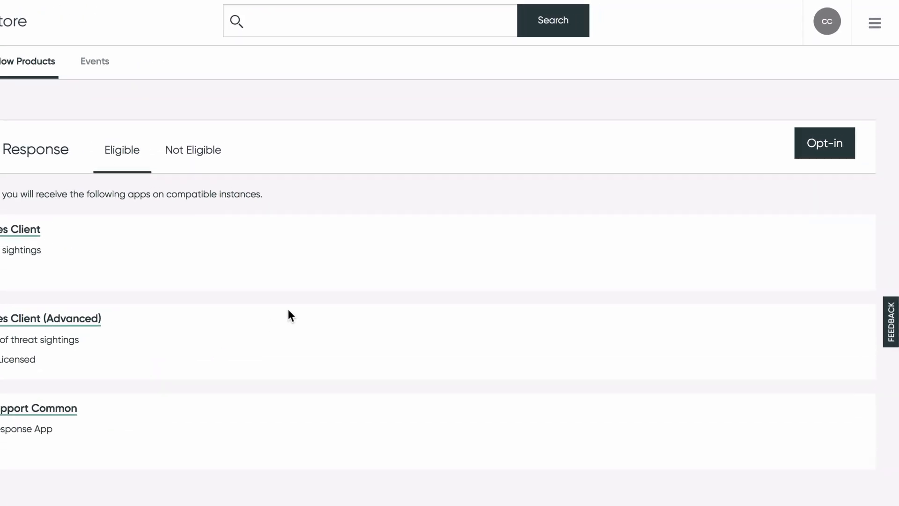
Opt in to Security Incident Response, accept its terms, and manage its entitlement
click(824, 143)
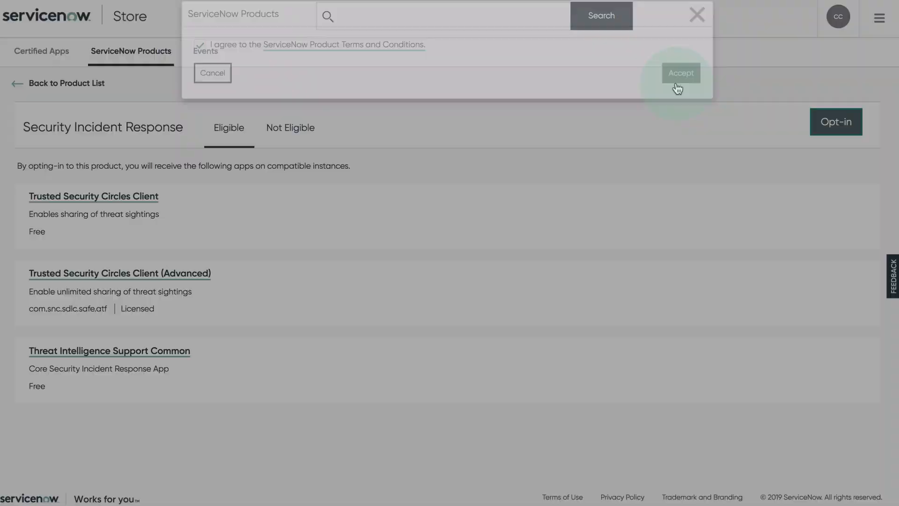
click(681, 73)
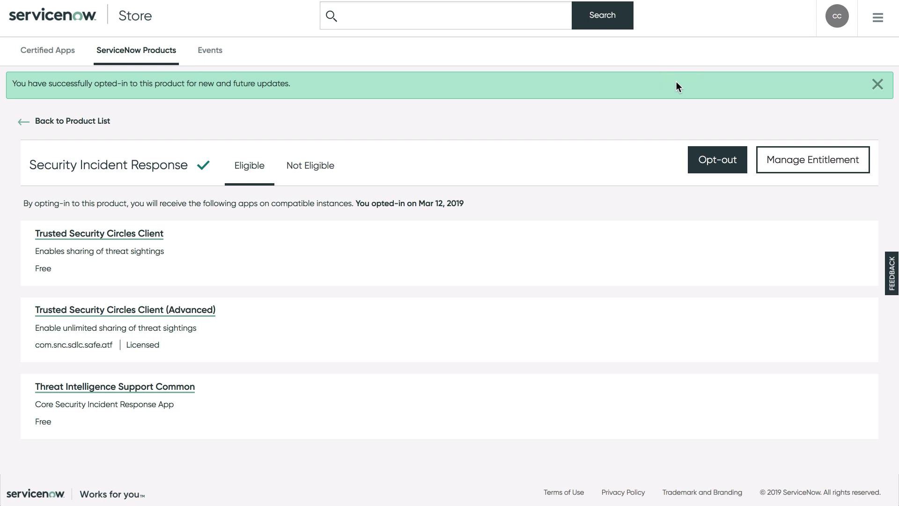
mouse_move(753, 135)
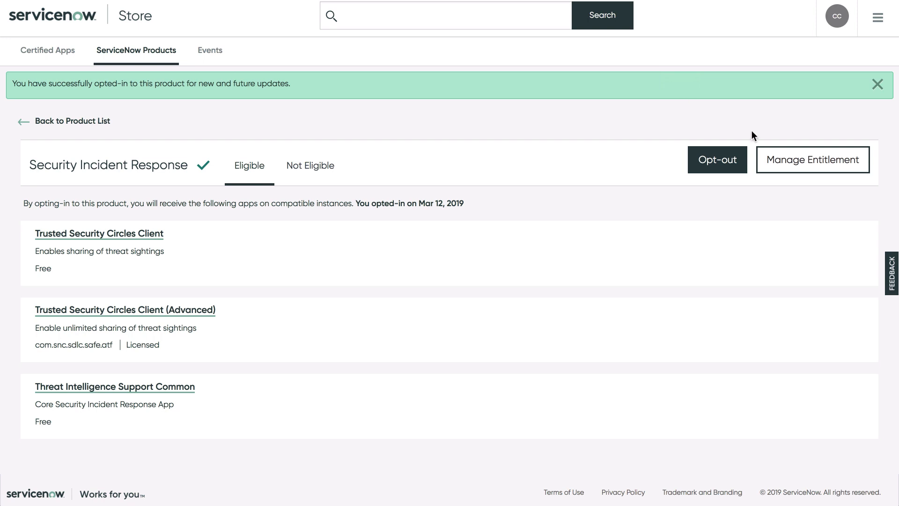
click(813, 159)
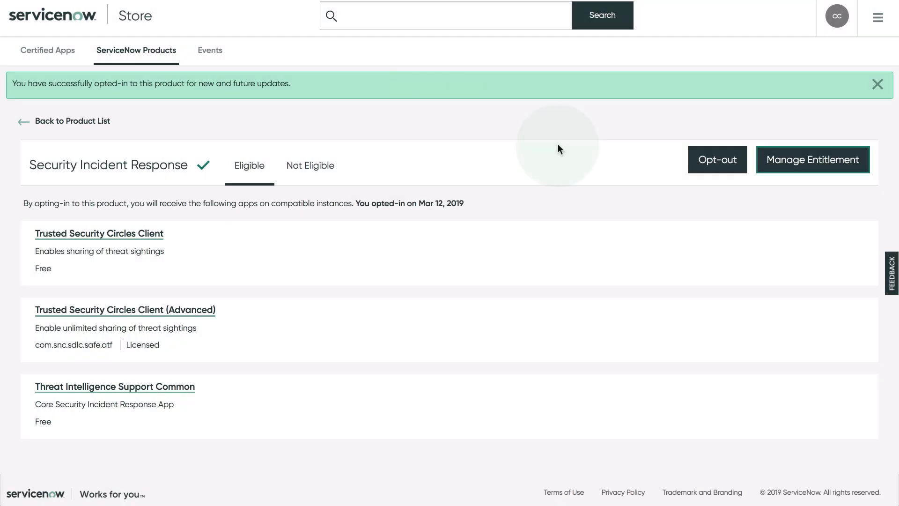
mouse_move(288, 125)
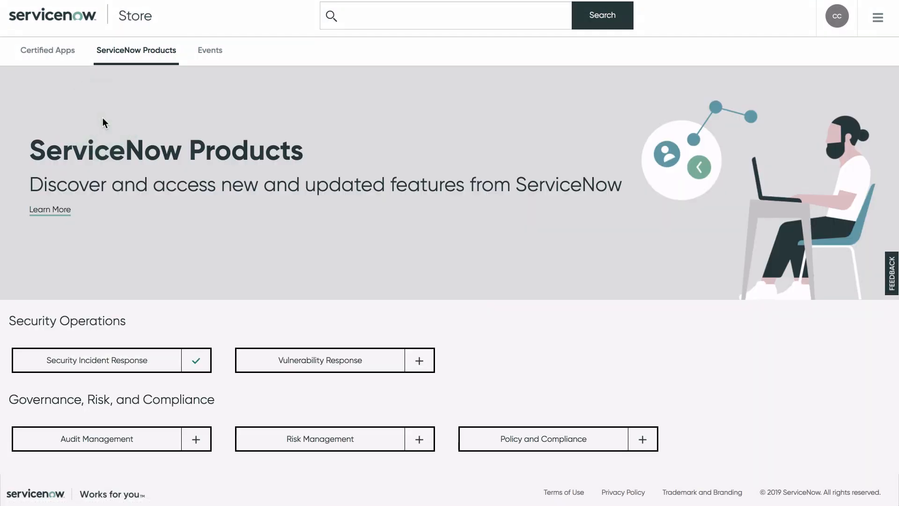
mouse_move(111, 124)
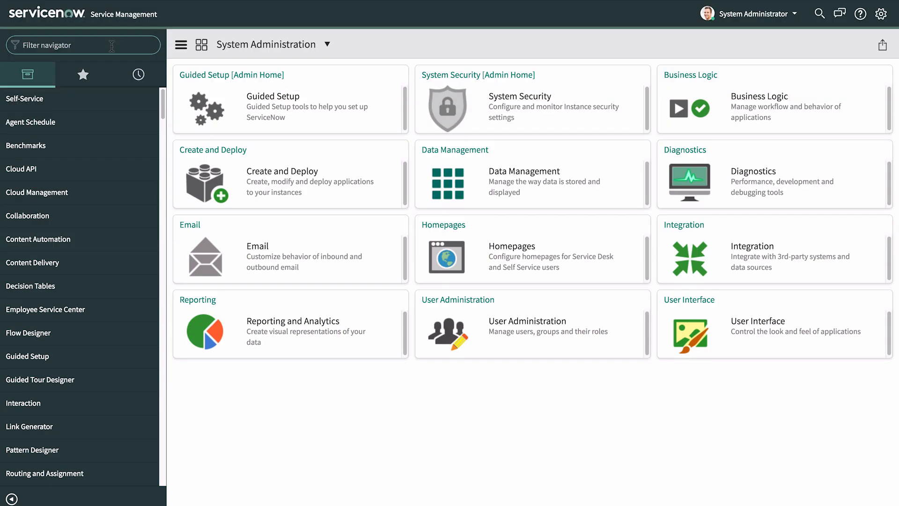
Find 'security incident' in All Applications and activate the Security Incident Response Dependencies plugin
text(system applications)
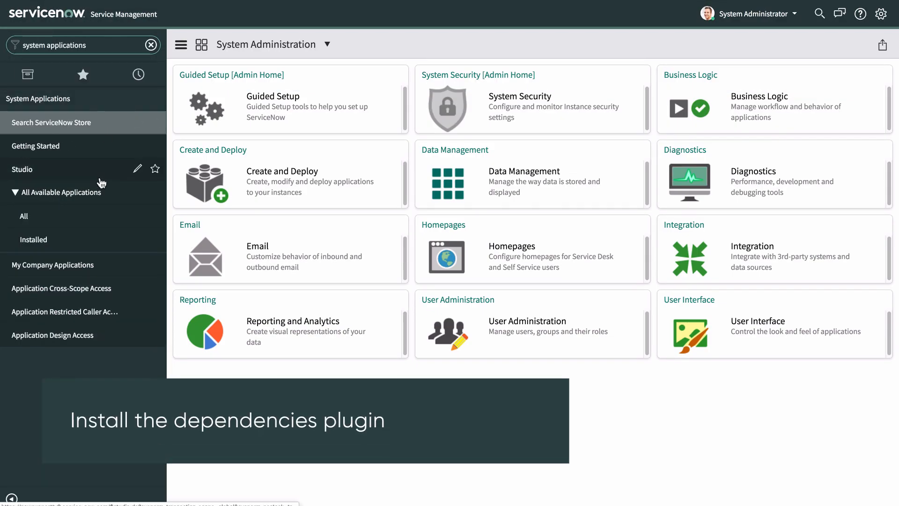
click(23, 215)
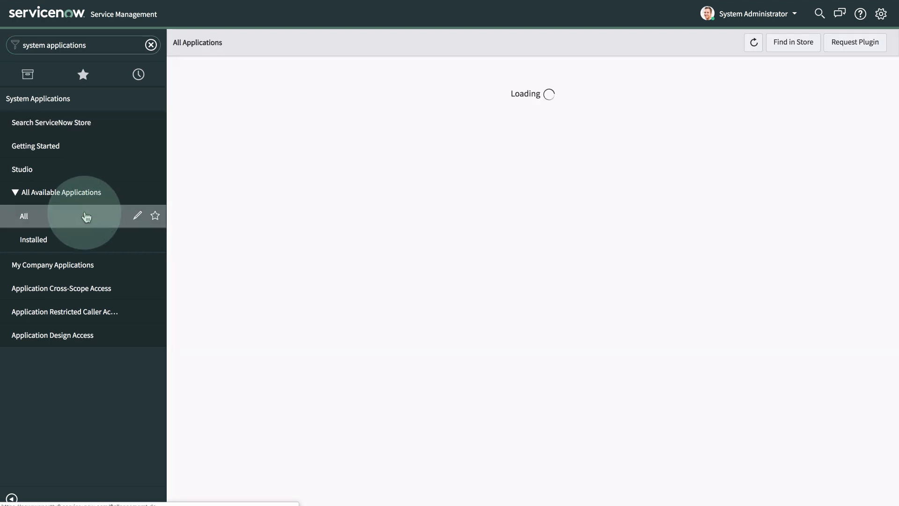
click(24, 215)
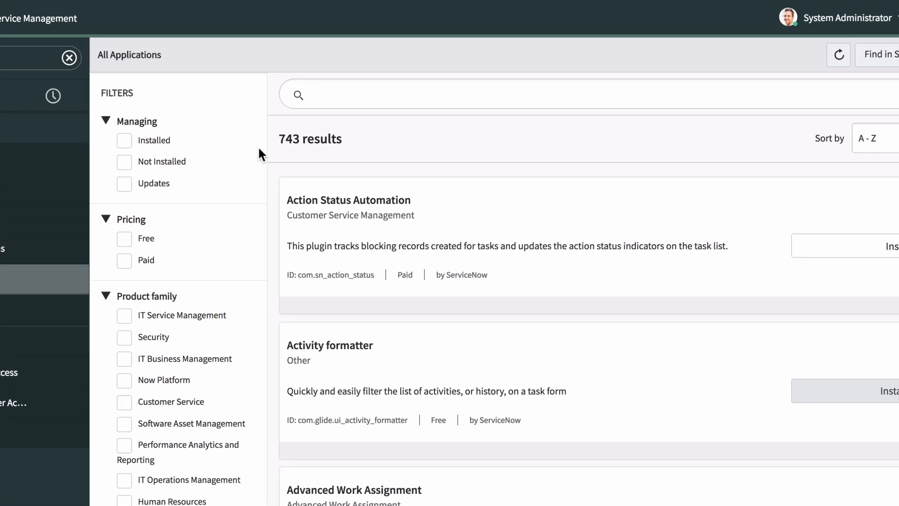
text(security incident)
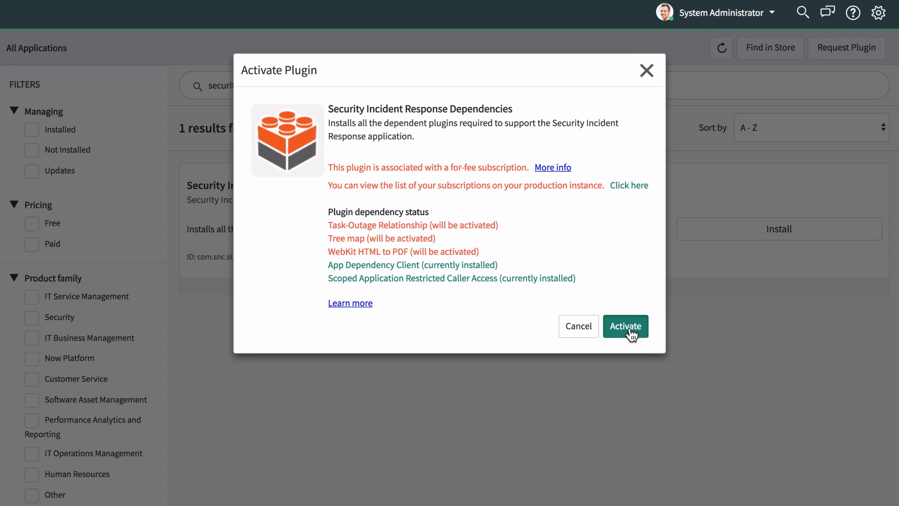
click(626, 326)
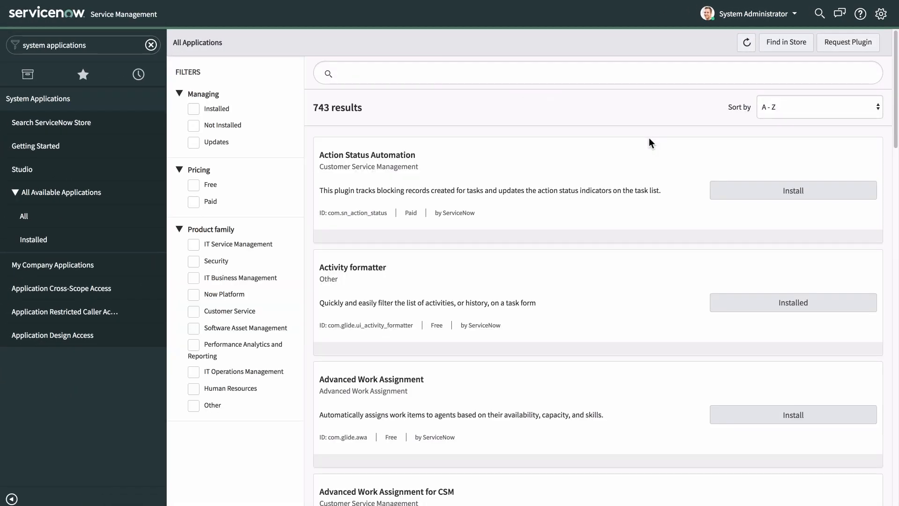
Reload All Applications and check the security and vulnerability plugins now show as installed
click(22, 215)
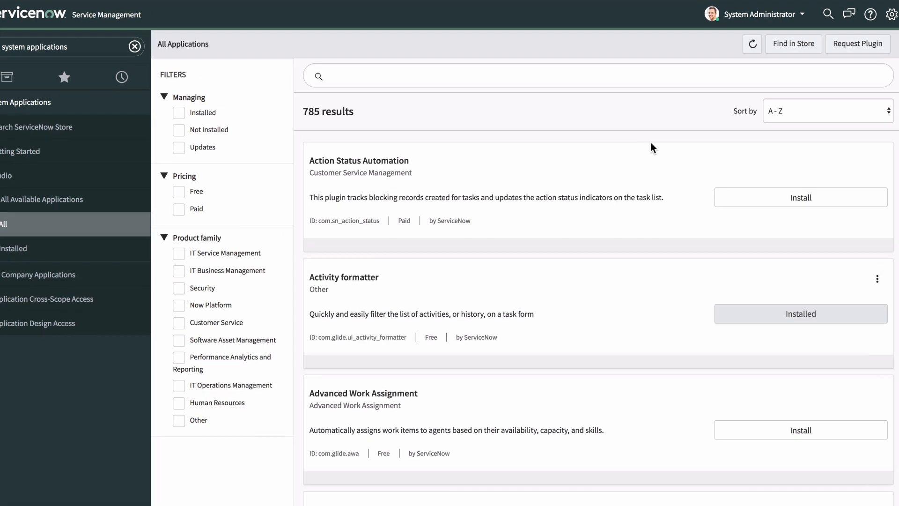
text(securit)
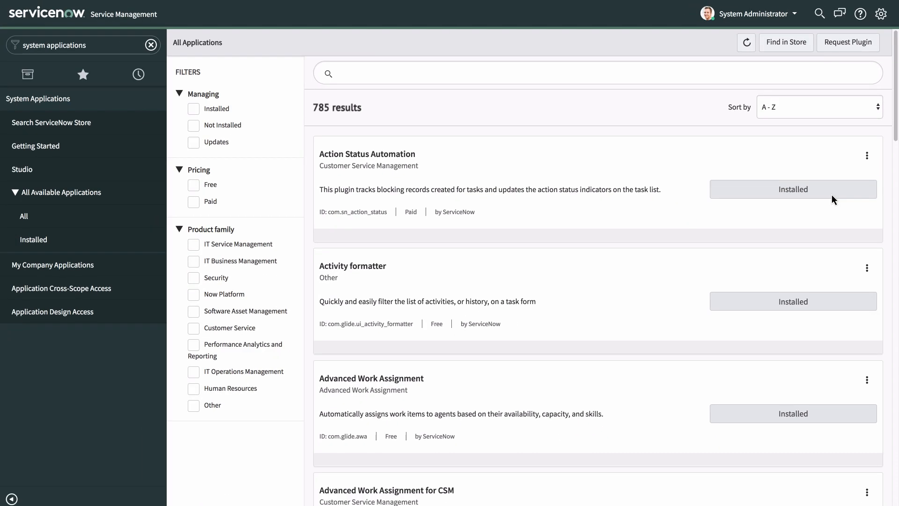
text(vulnerabi)
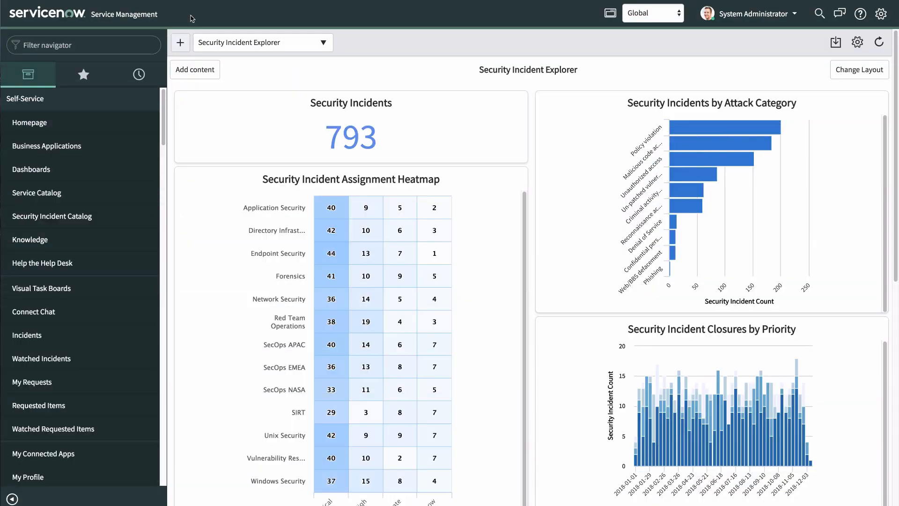
mouse_move(185, 19)
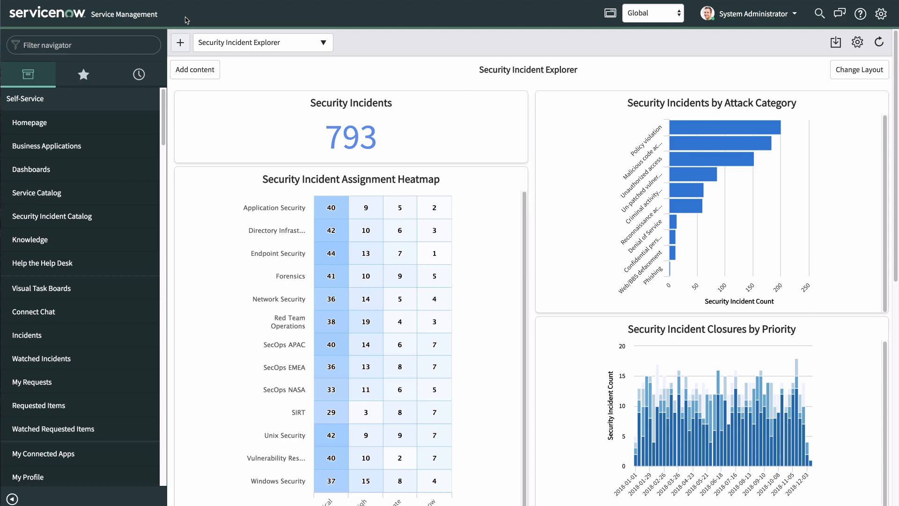
From Integration Configurations, go to the Palo Alto Networks NGFW for Security Operations store page
text(integration con)
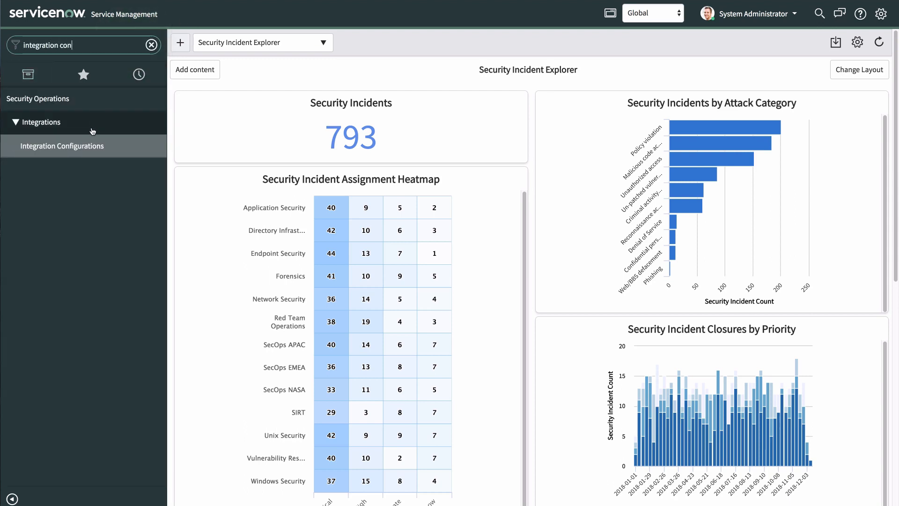
click(61, 145)
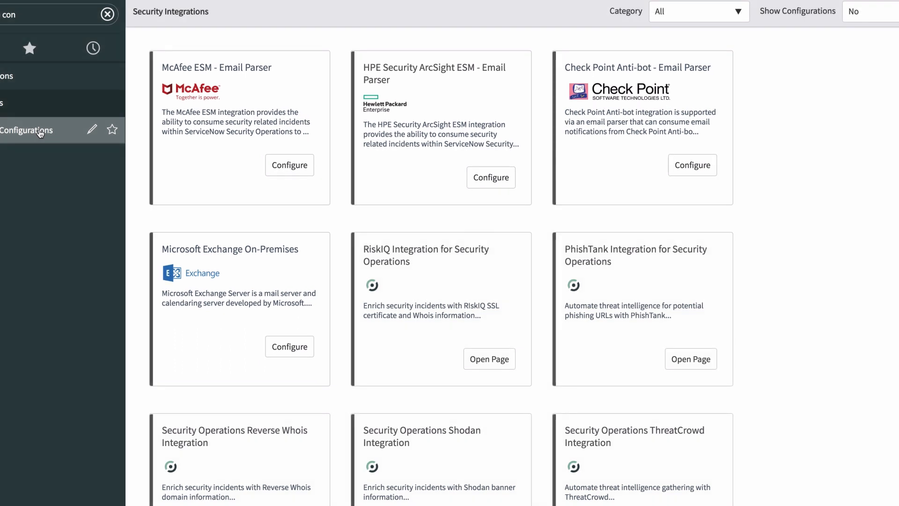
scroll(down, 3)
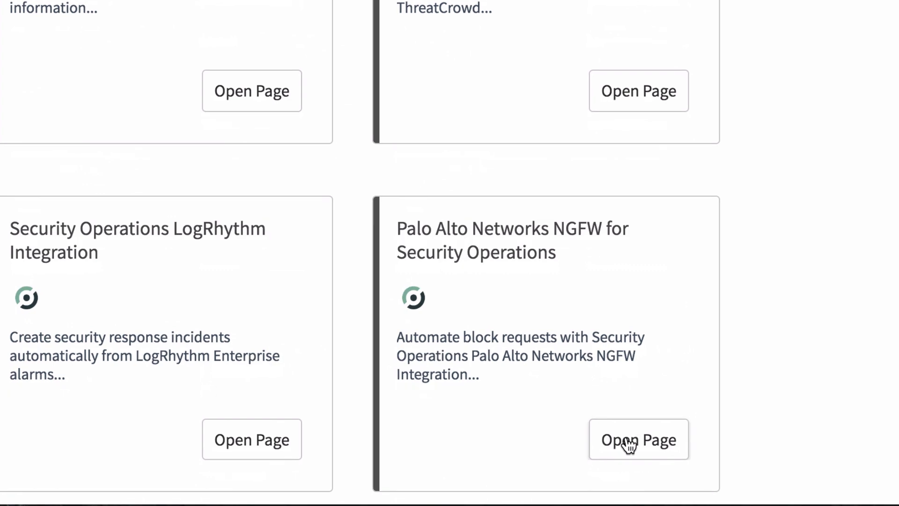
click(639, 439)
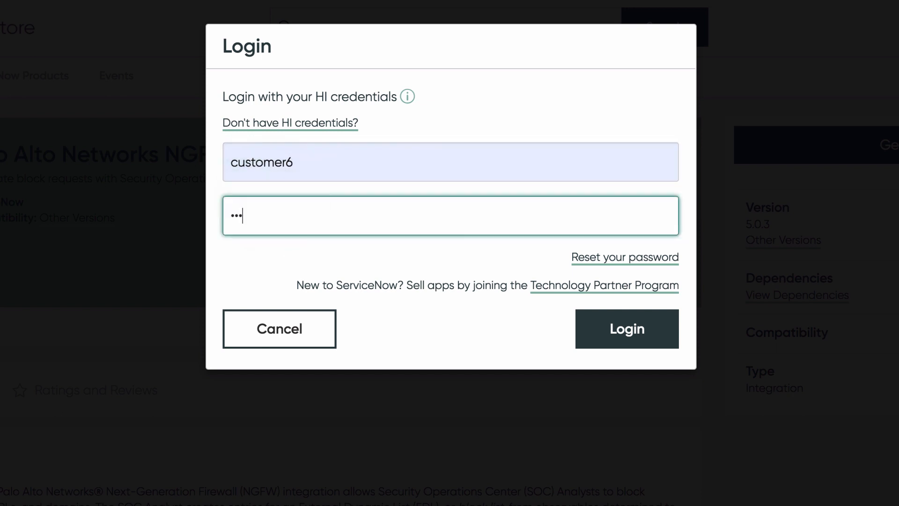
Log in, get the Palo Alto NGFW app, and continue past the compatibility and dependency notices
click(608, 298)
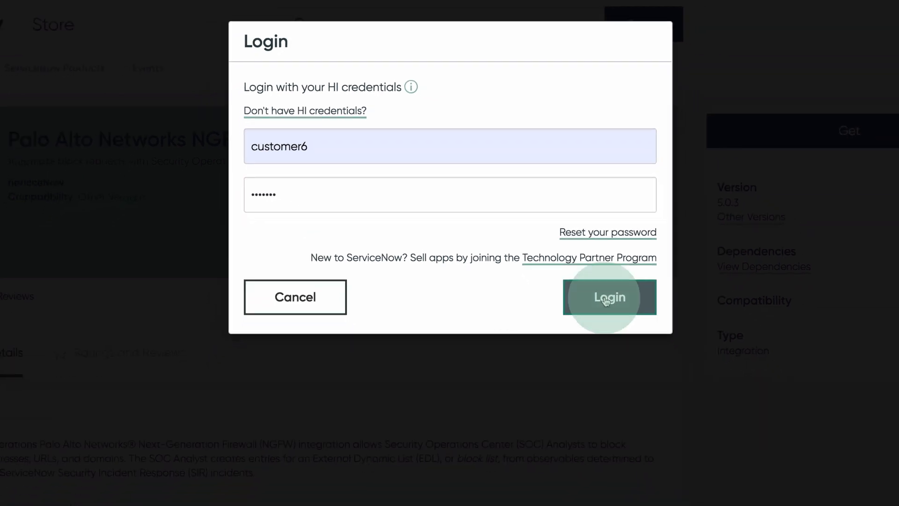
click(610, 297)
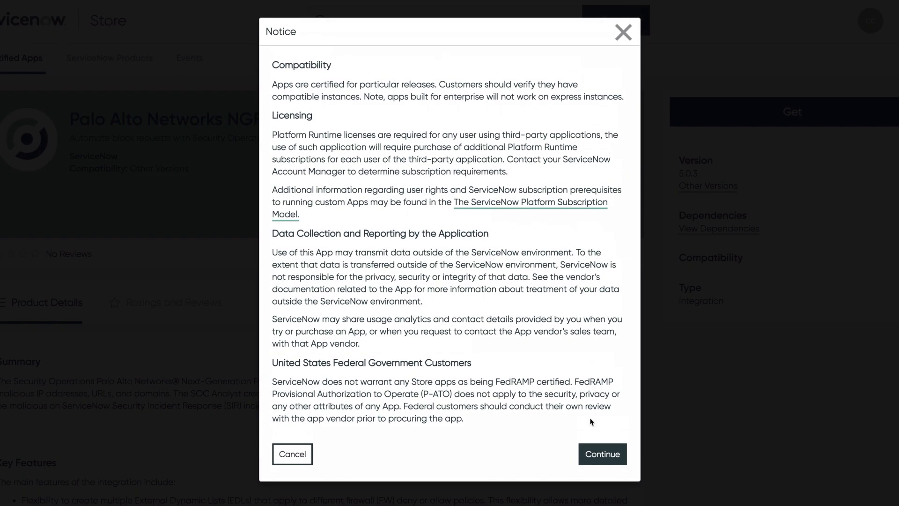
click(602, 454)
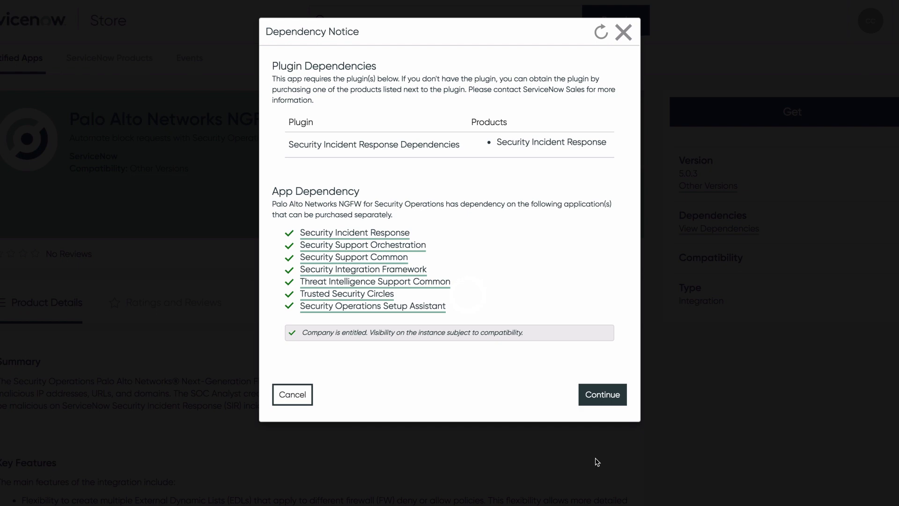
click(603, 394)
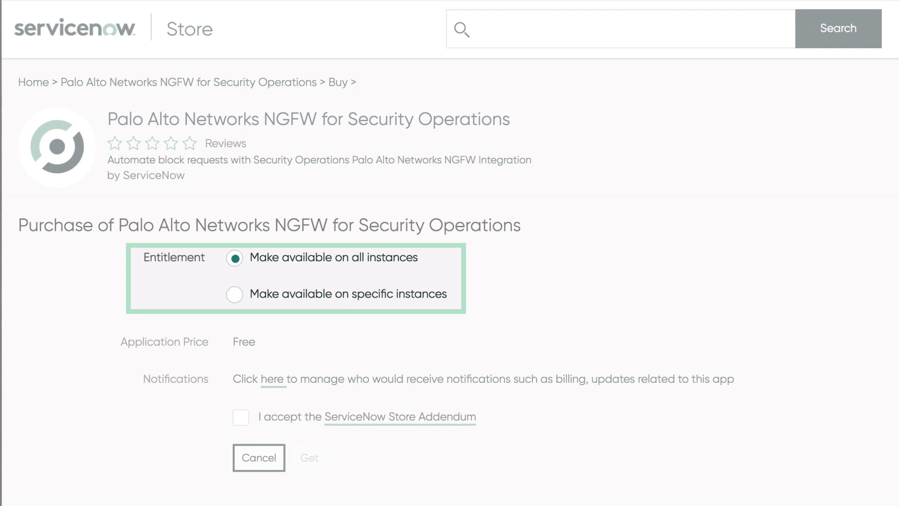
Accept the ServiceNow Store Addendum and get the free NGFW app for all instances
click(240, 417)
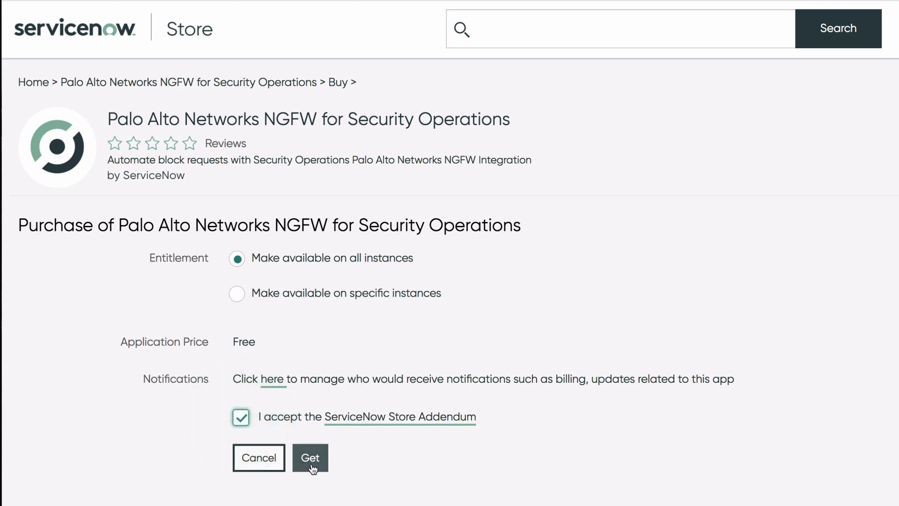
click(309, 457)
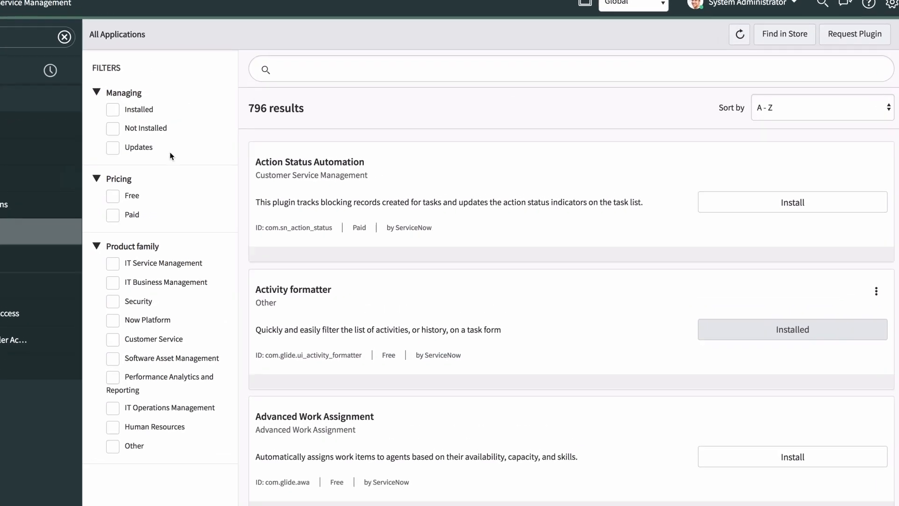
Filter All Applications for 'palo' to show the 4 Palo Alto results including NGFW
text(palo)
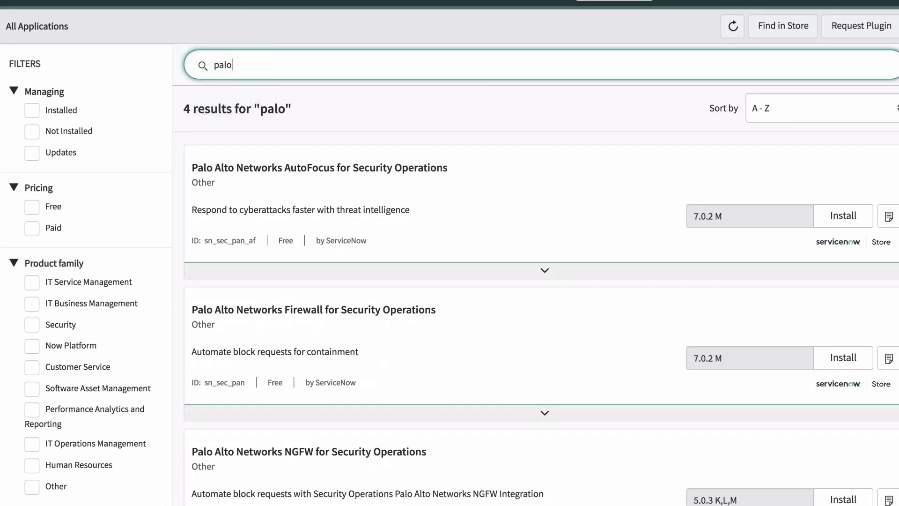
scroll(down, 3)
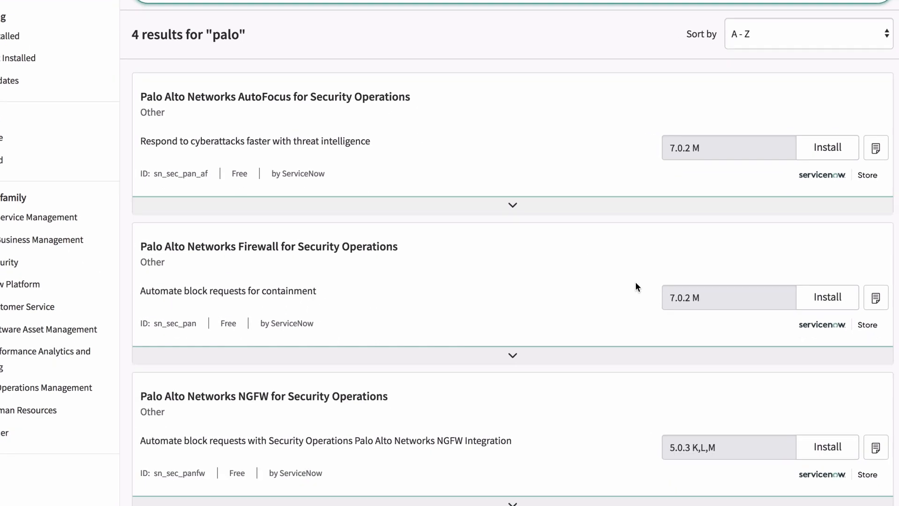